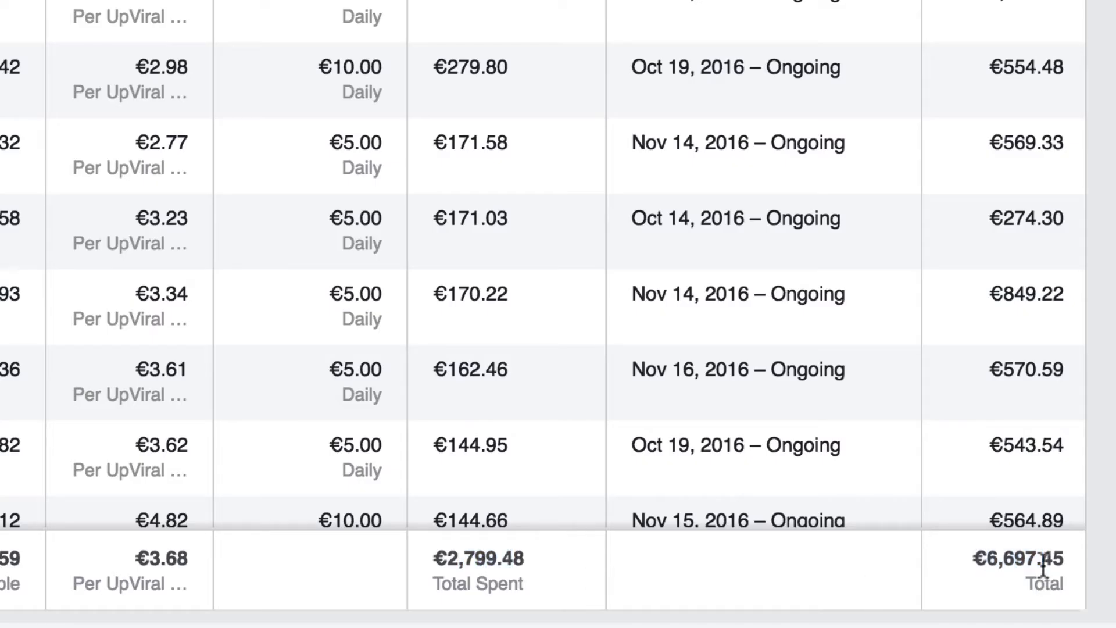
# Highlight the €6,697.45 revenue figure in the campaign table's Total row.
pyautogui.doubleClick(1018, 559)
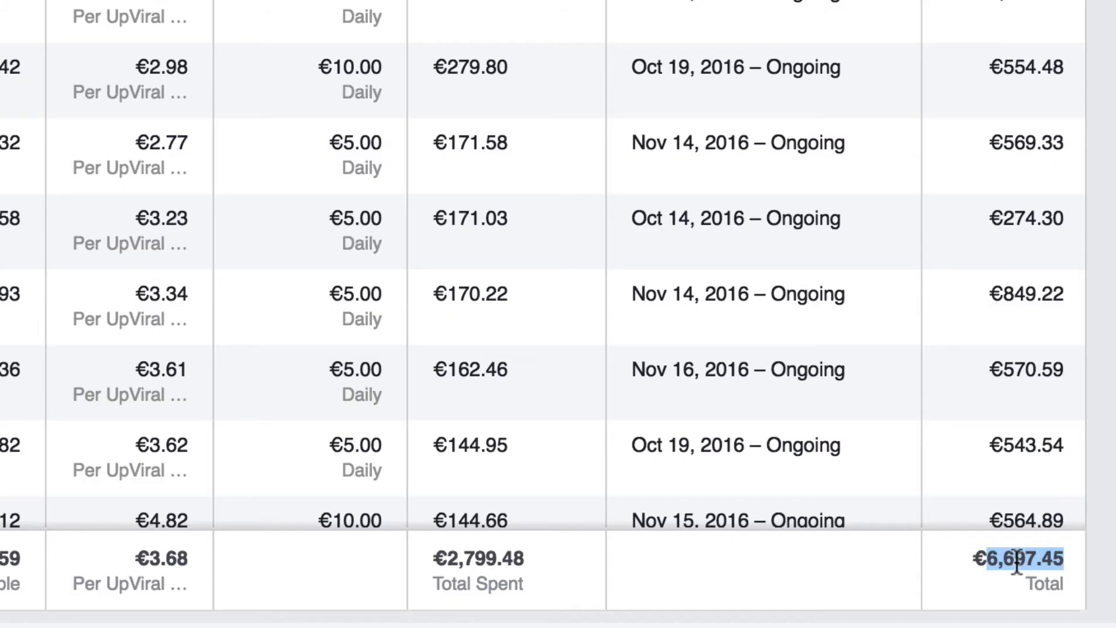